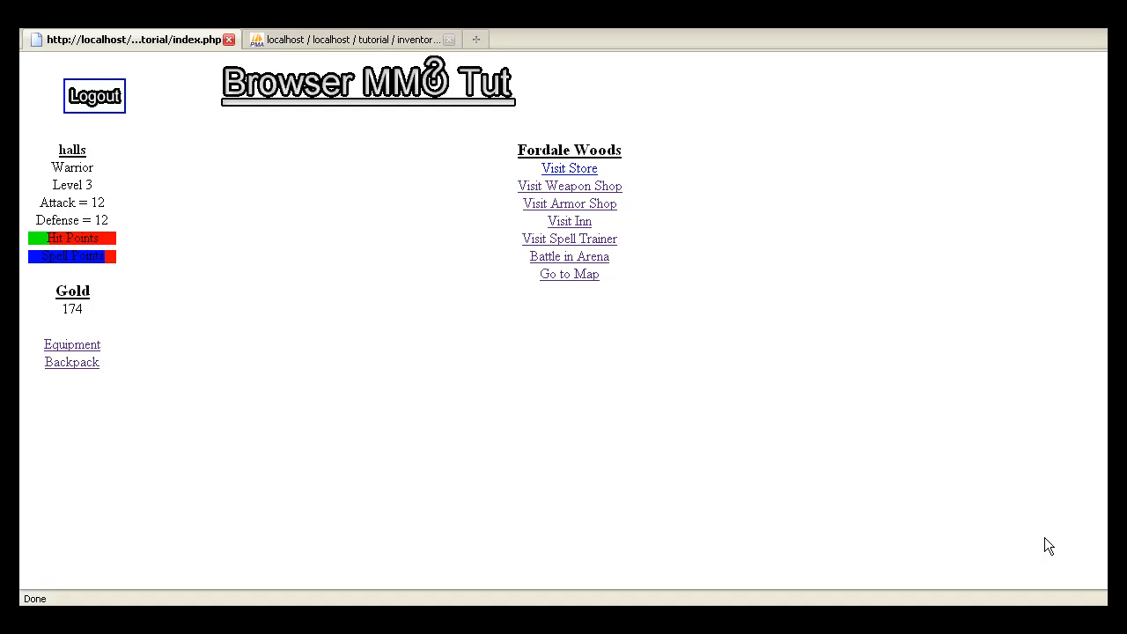
mouse_move(798, 358)
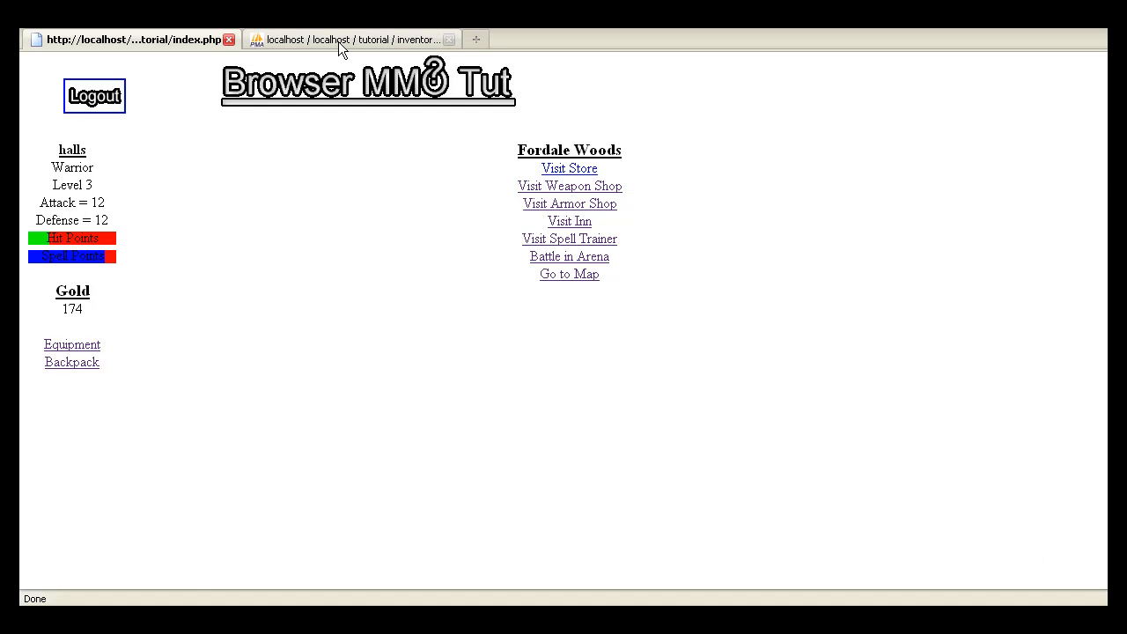
Switch to the phpMyAdmin tab showing the inventory table.
click(352, 38)
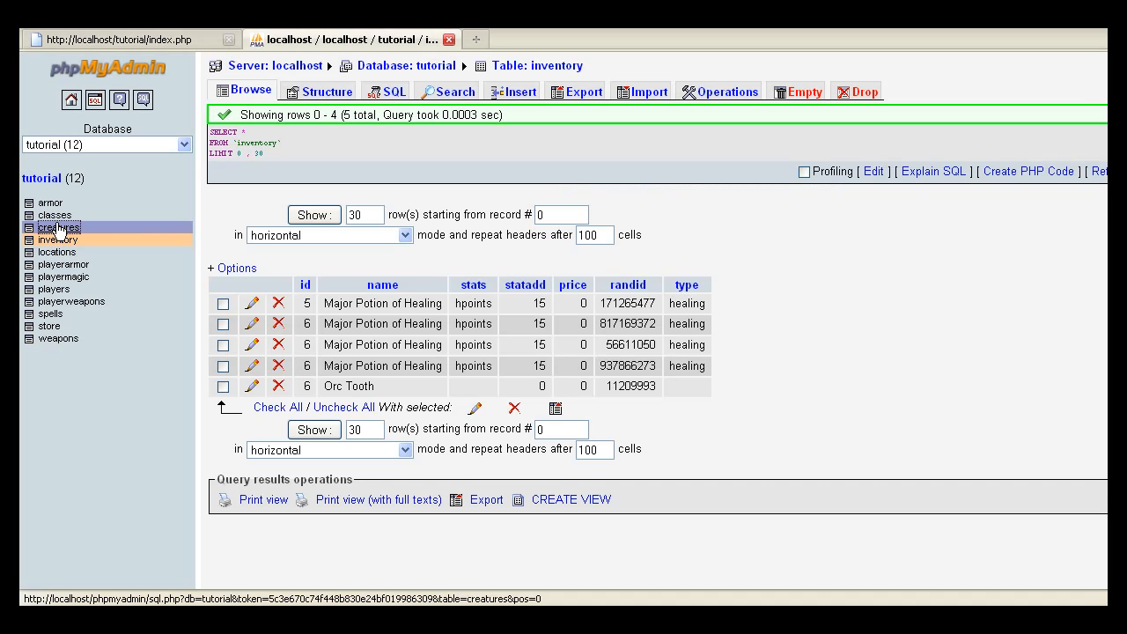
Browse the creatures table listing the orc and wolf with their loot.
click(60, 227)
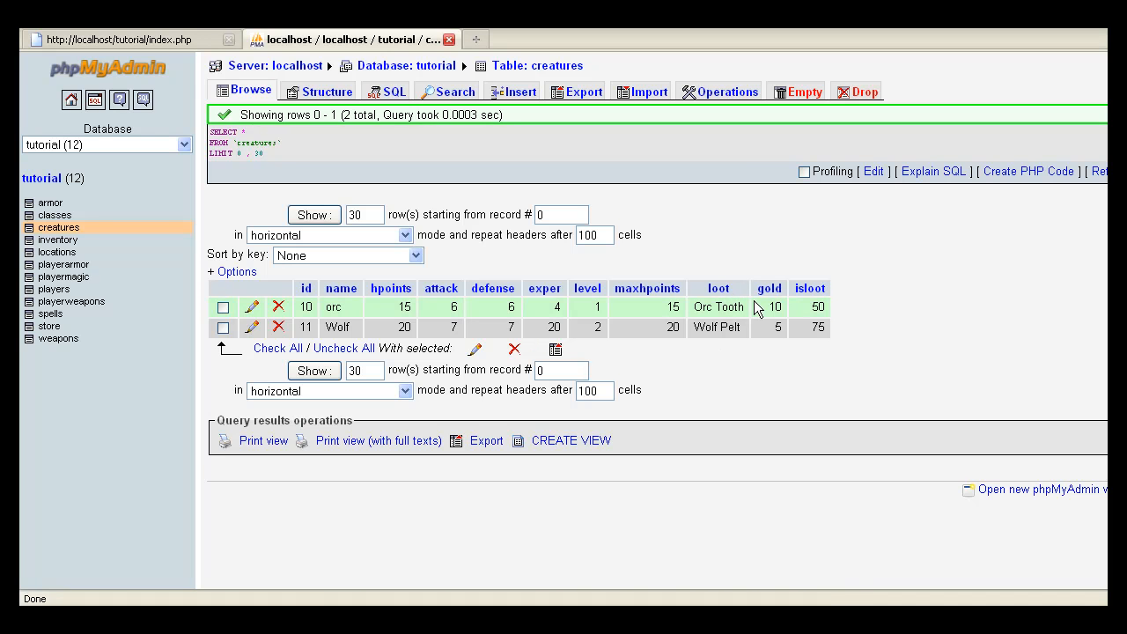
mouse_move(773, 313)
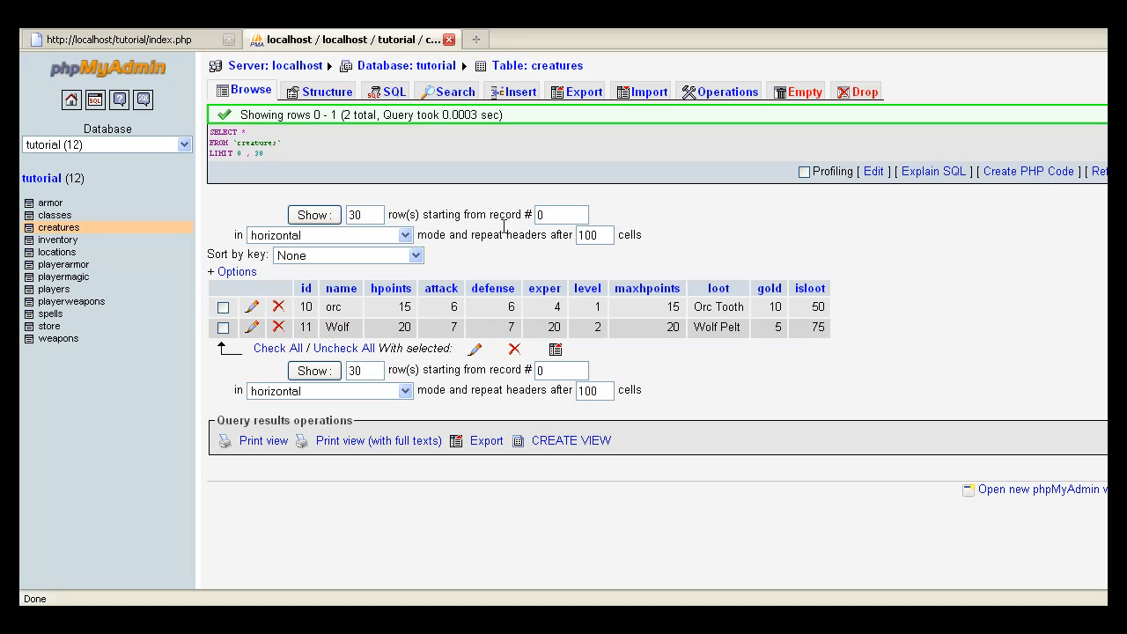
mouse_move(218, 430)
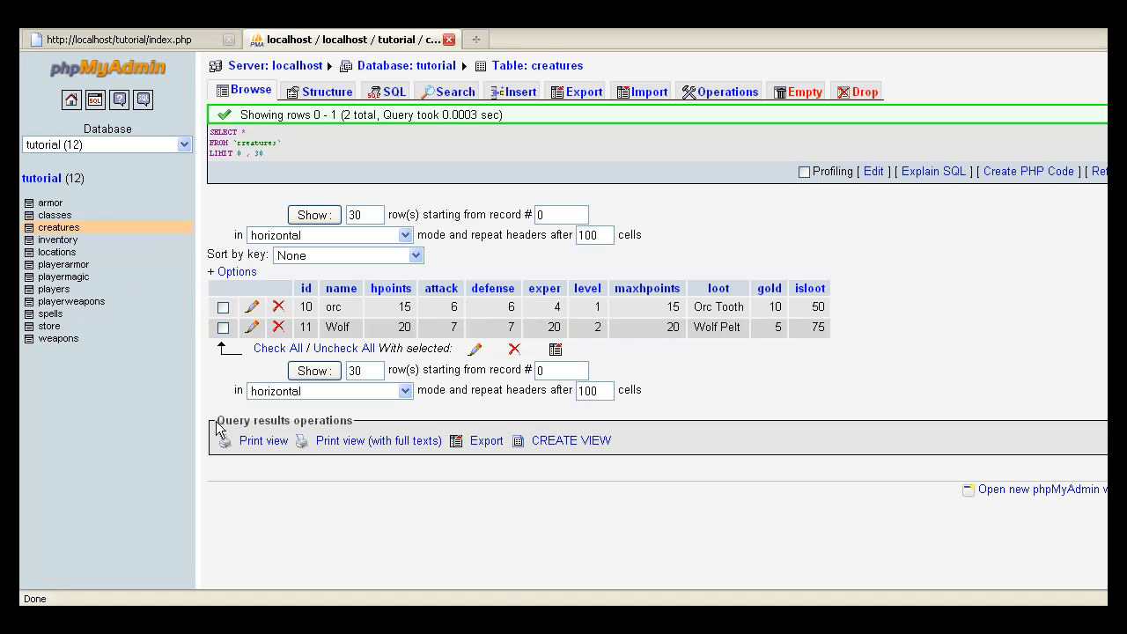
mouse_move(349, 588)
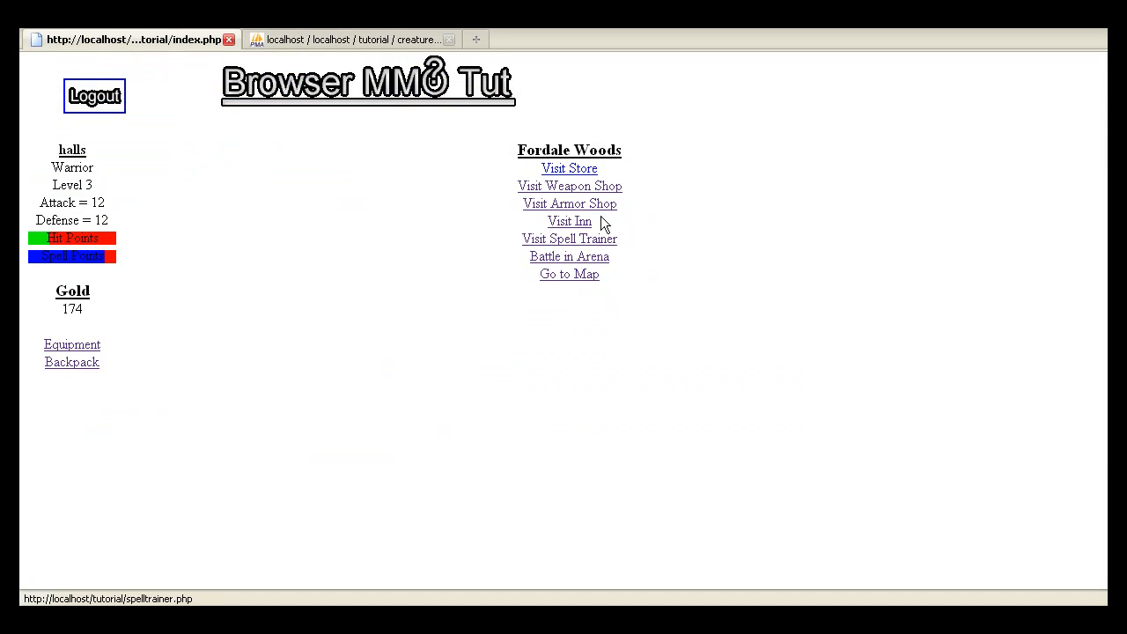
mouse_move(202, 294)
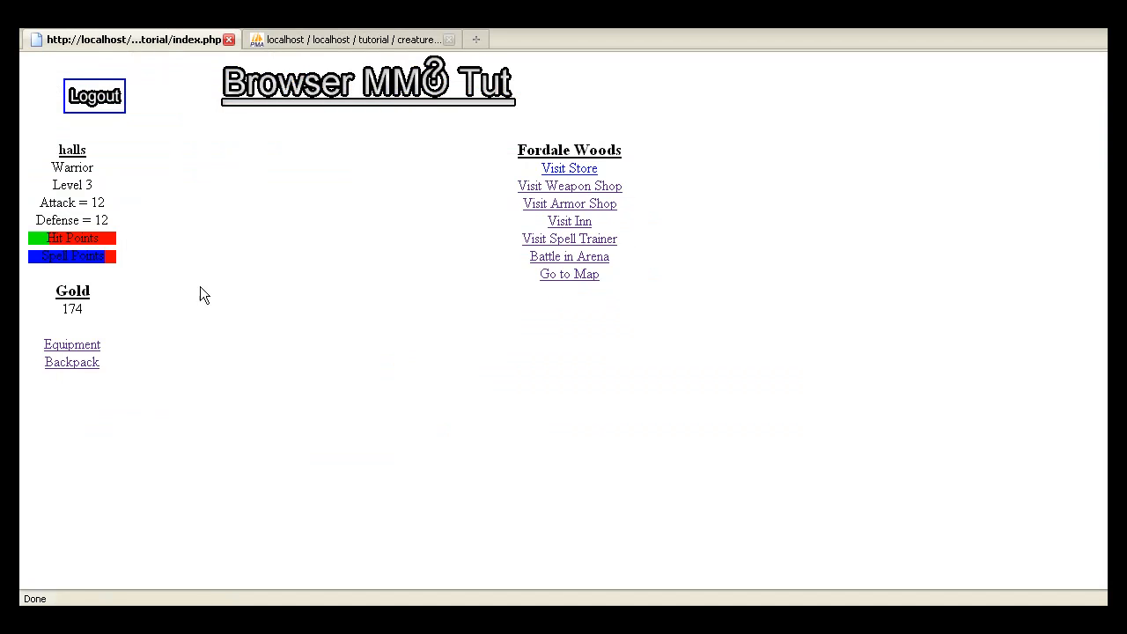
mouse_move(569, 257)
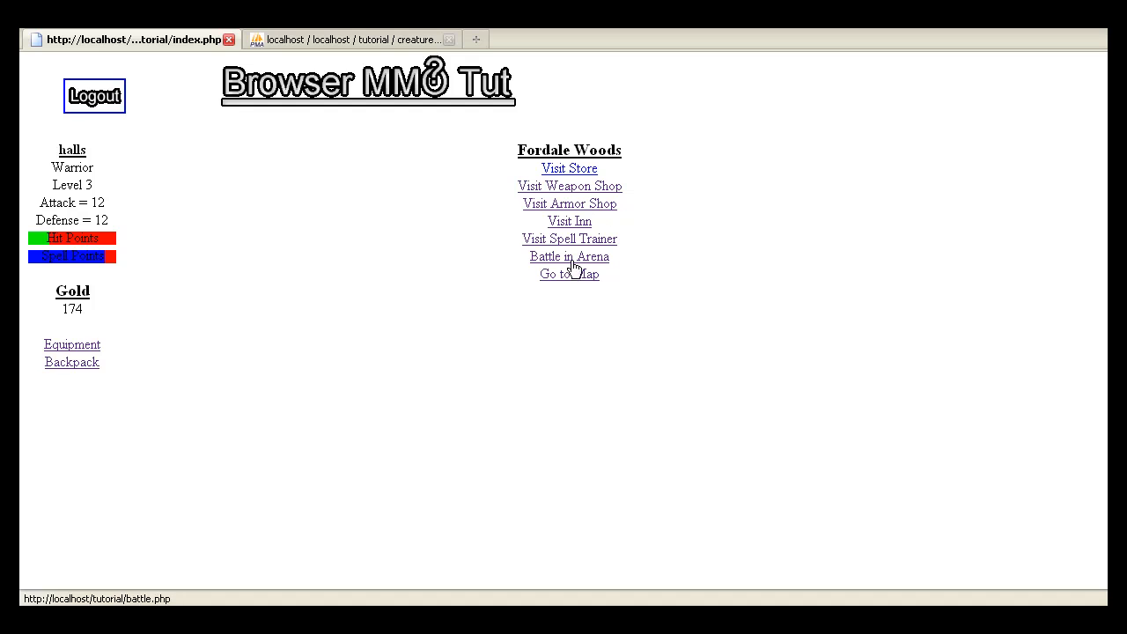
Fight in the arena and attack the orc until it dies for gold, an Orc Tooth and 3 experience.
click(568, 258)
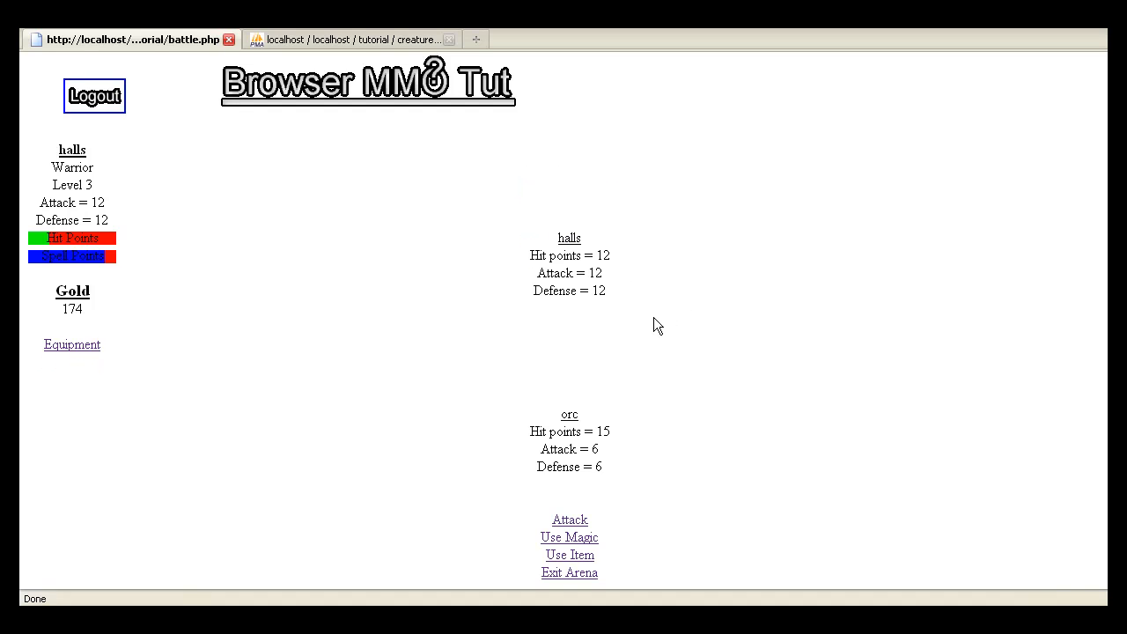
scroll(down, 3)
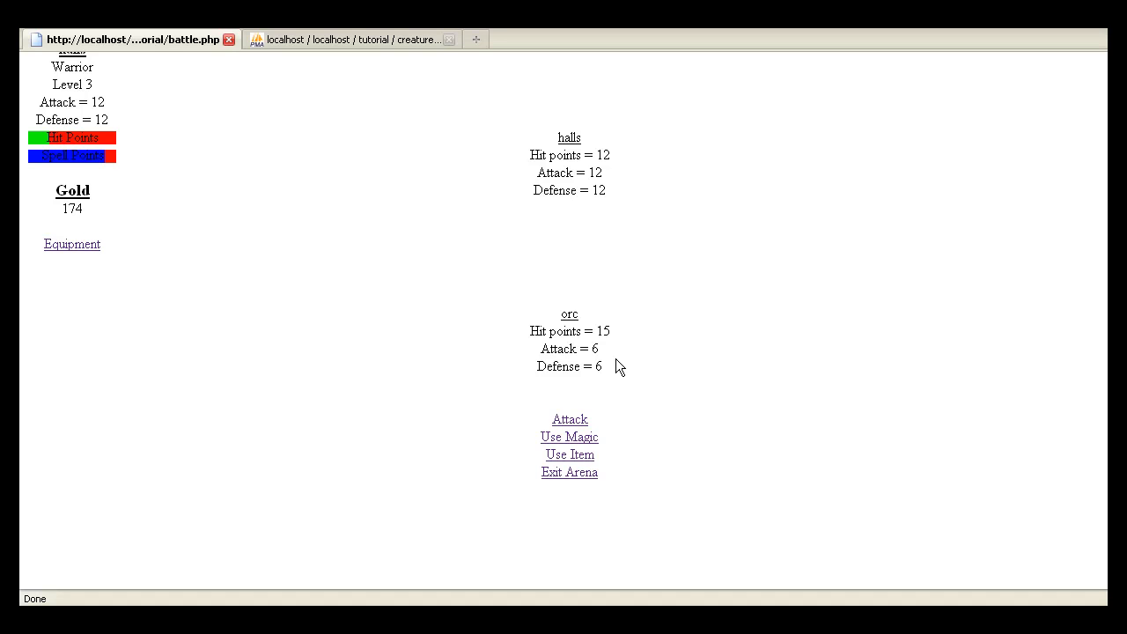
click(569, 419)
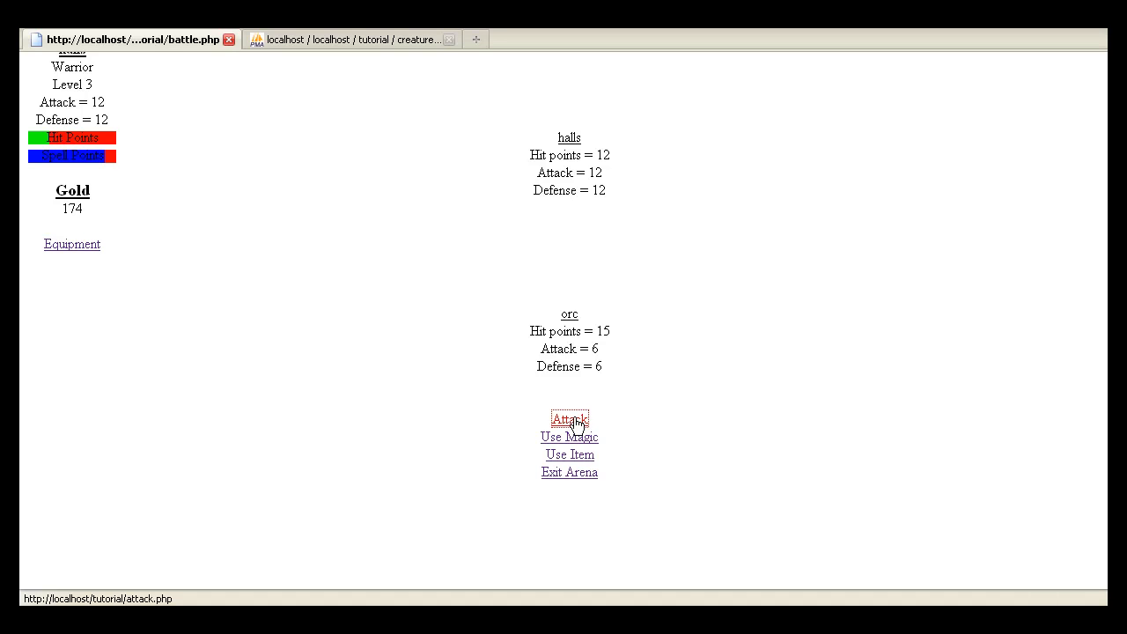
click(569, 419)
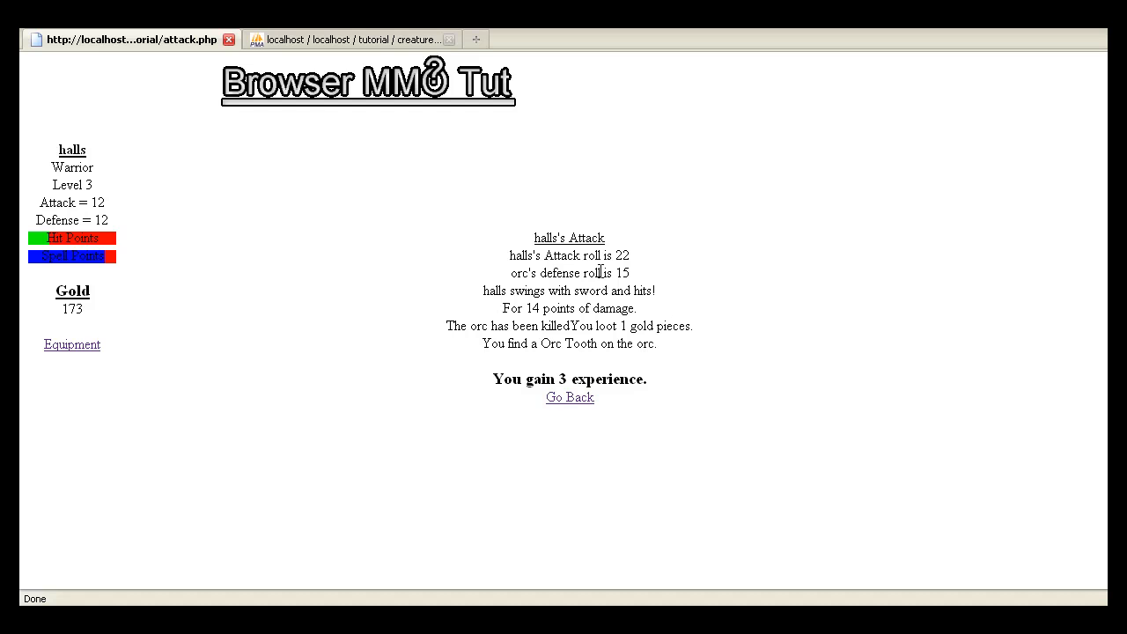
scroll(down, 3)
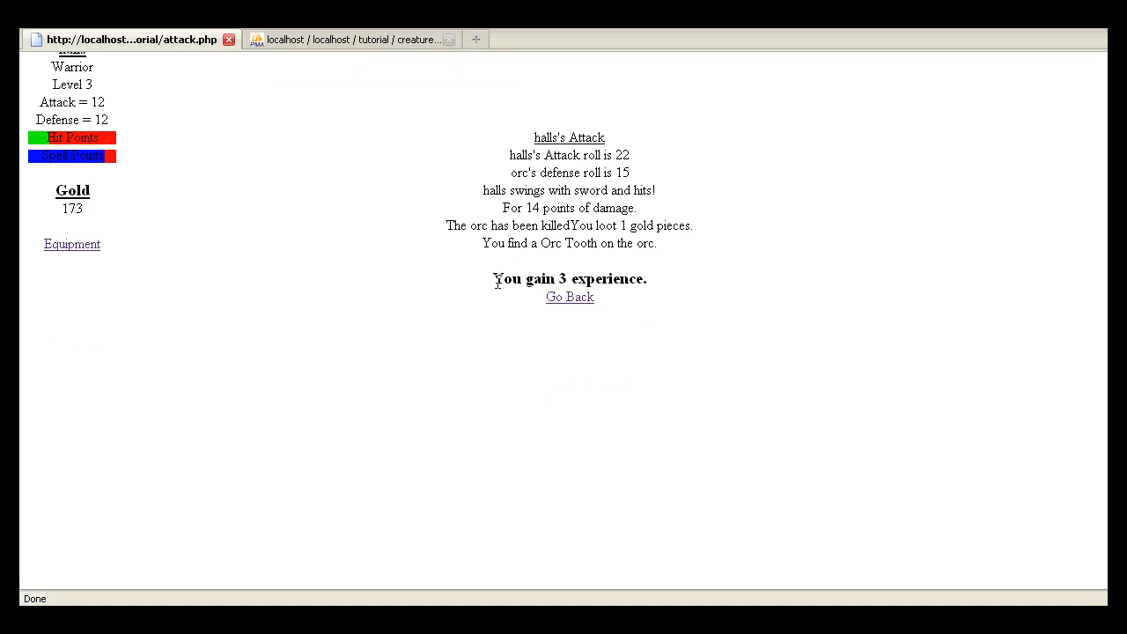
mouse_move(687, 226)
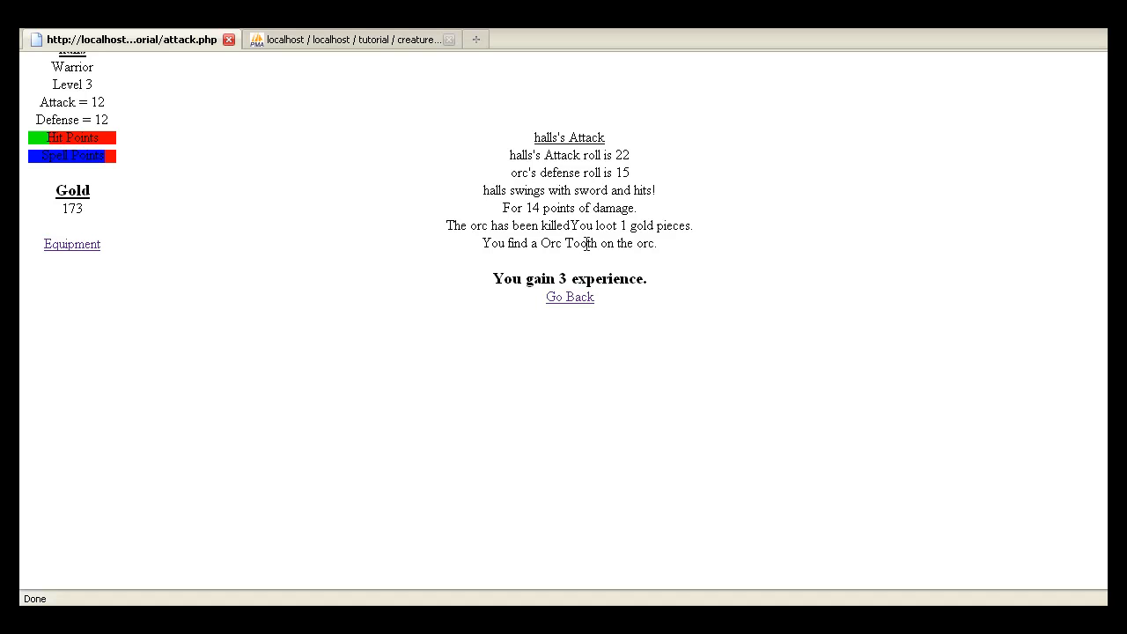
mouse_move(676, 261)
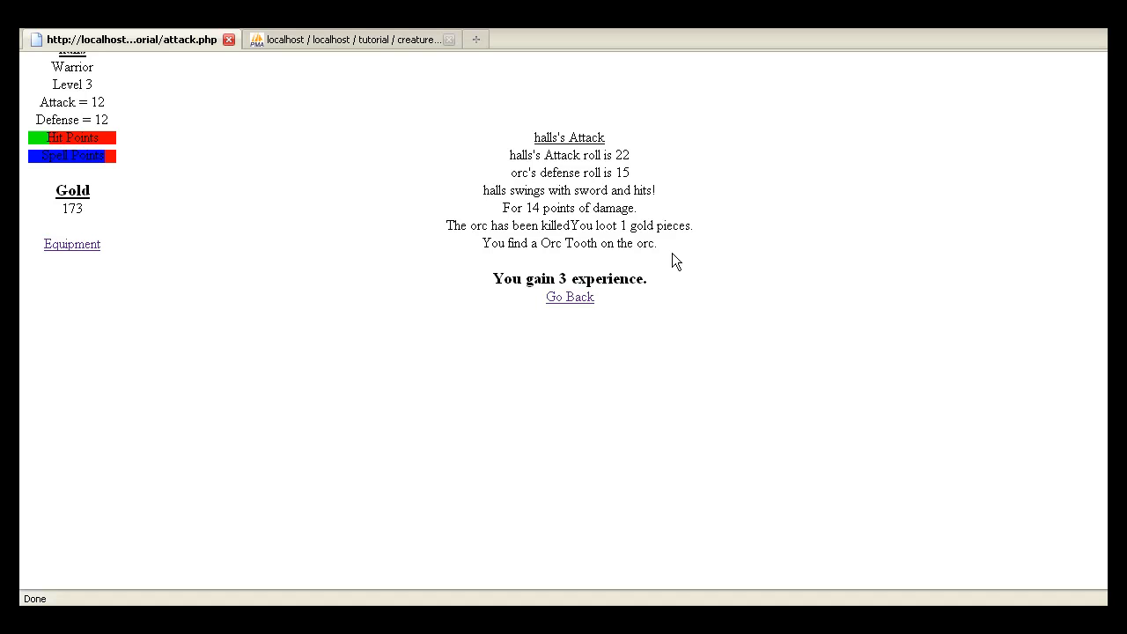
Return to the battle screen, where a fresh orc fight appears.
click(570, 296)
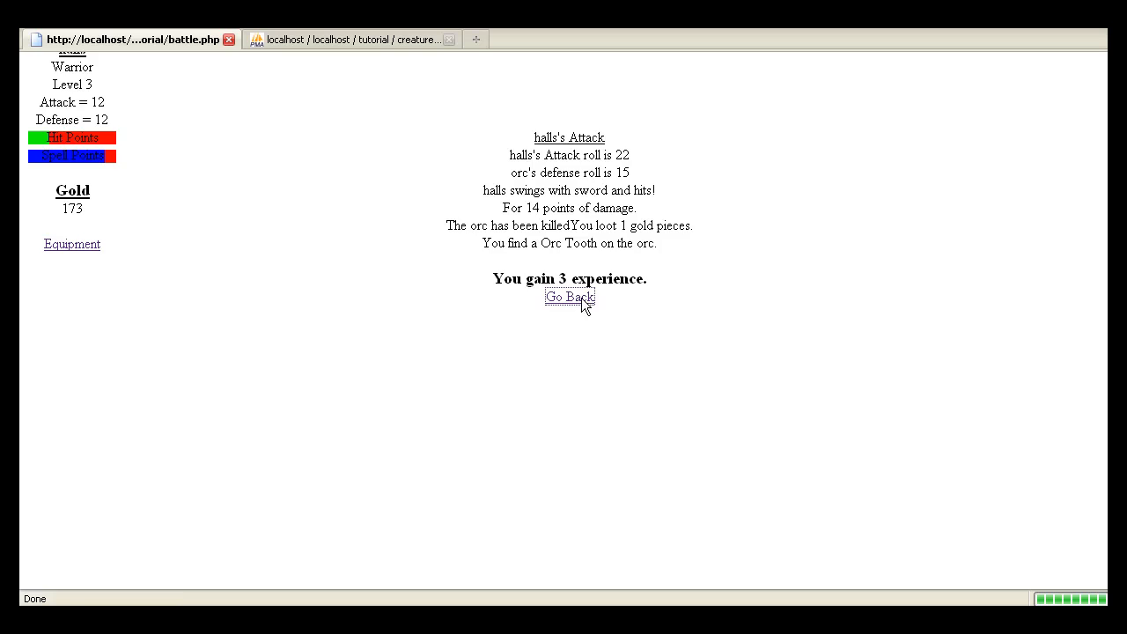
click(571, 295)
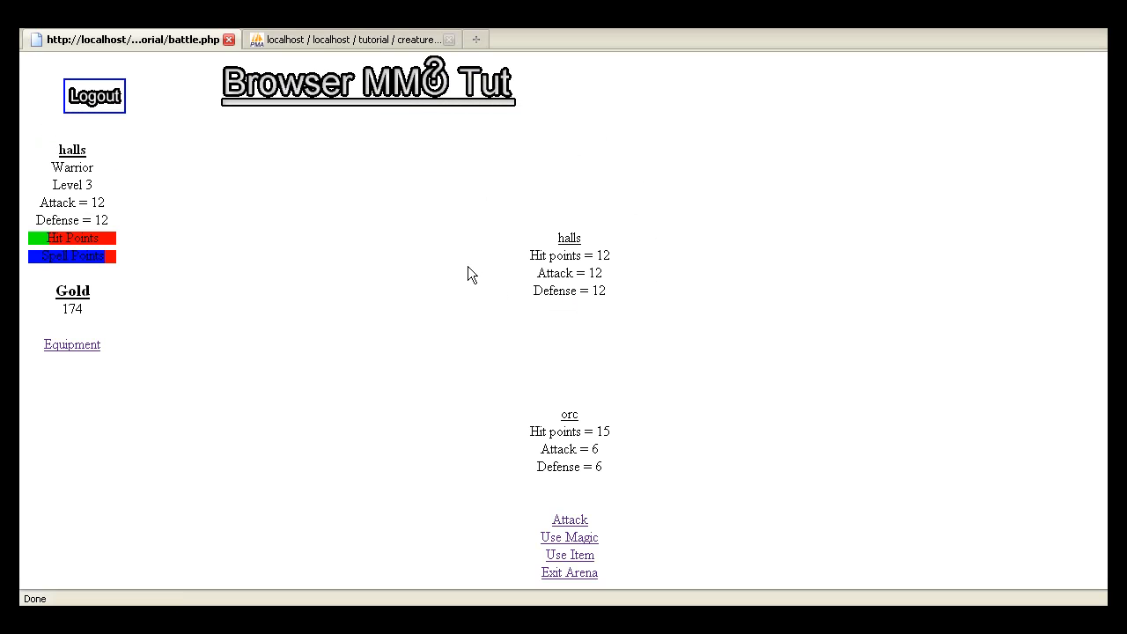
mouse_move(401, 227)
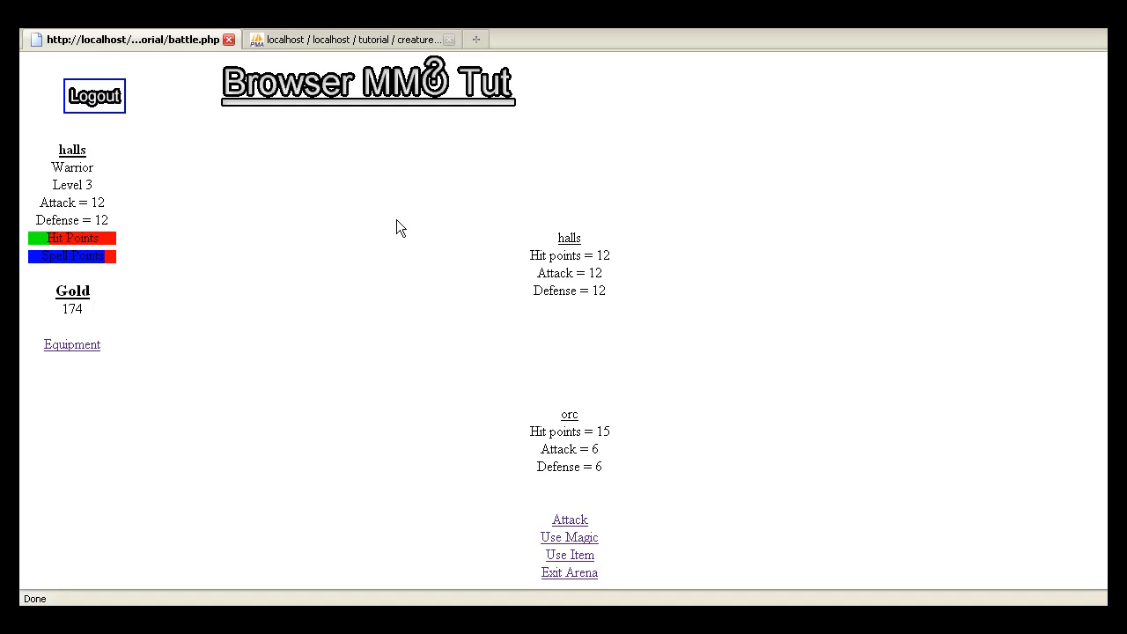
scroll(down, 3)
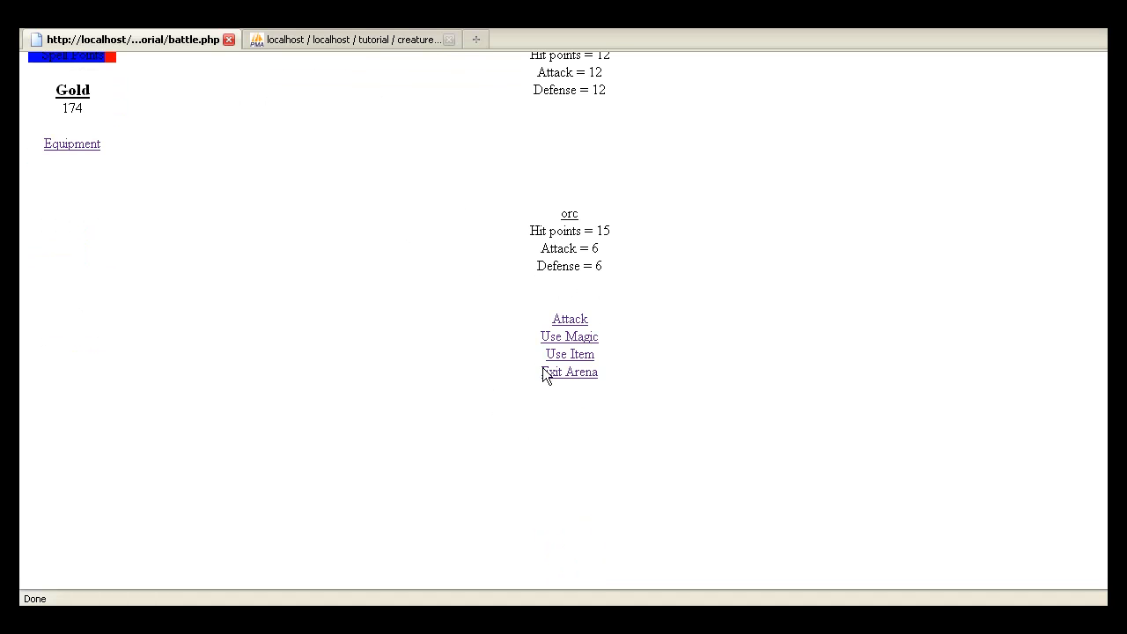
Leave the arena and view the backpack with three Major Potions of Healing and an Orc Tooth.
click(569, 372)
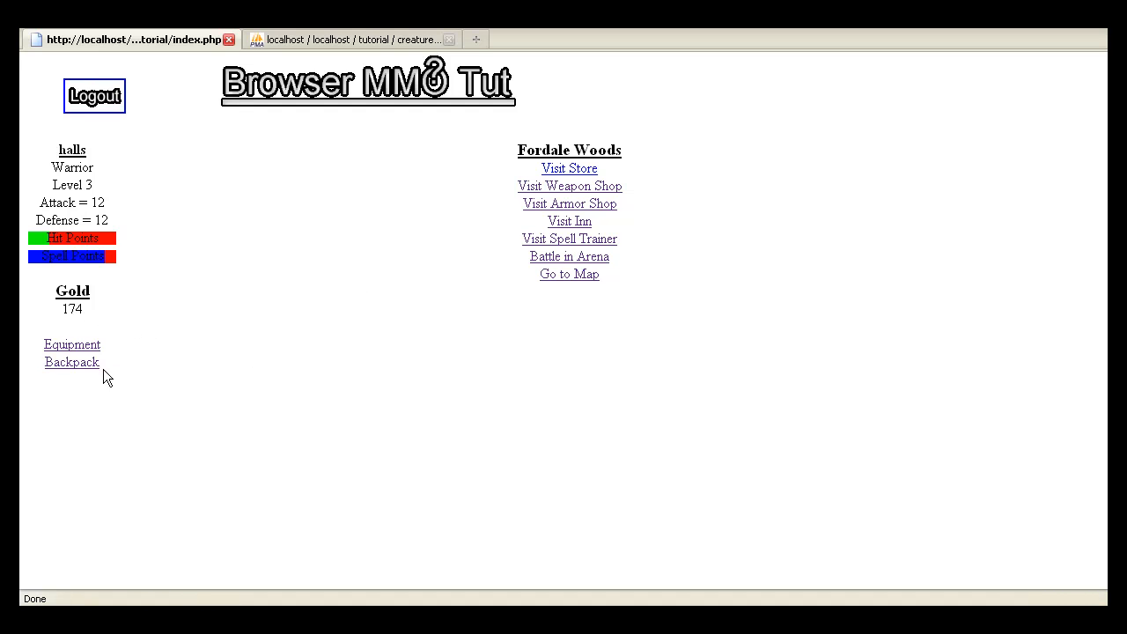
click(70, 363)
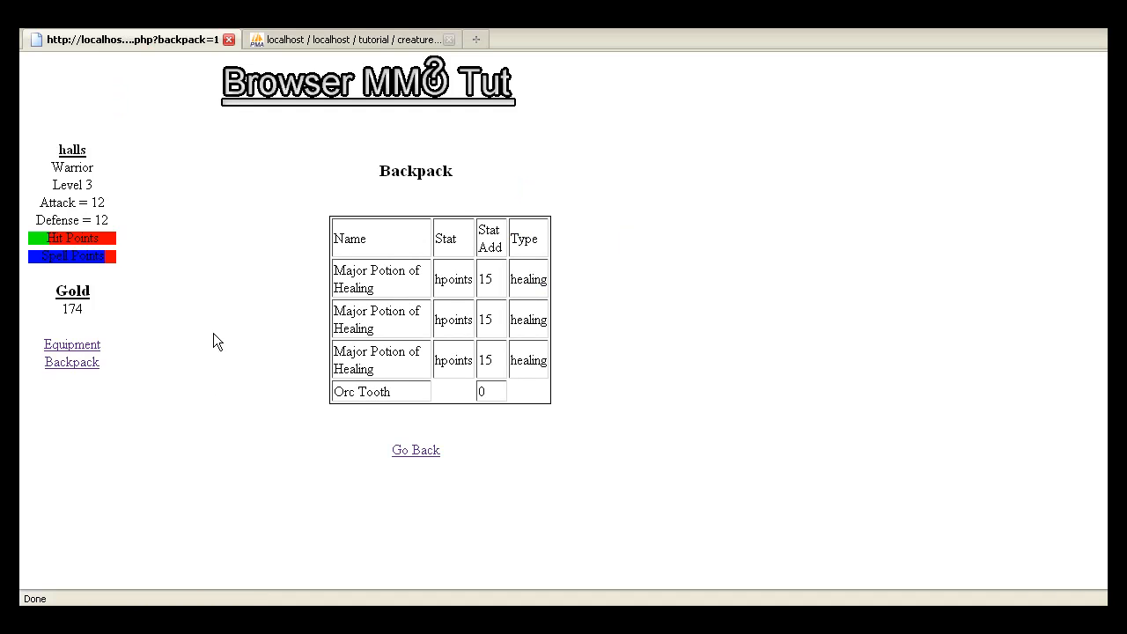
mouse_move(384, 390)
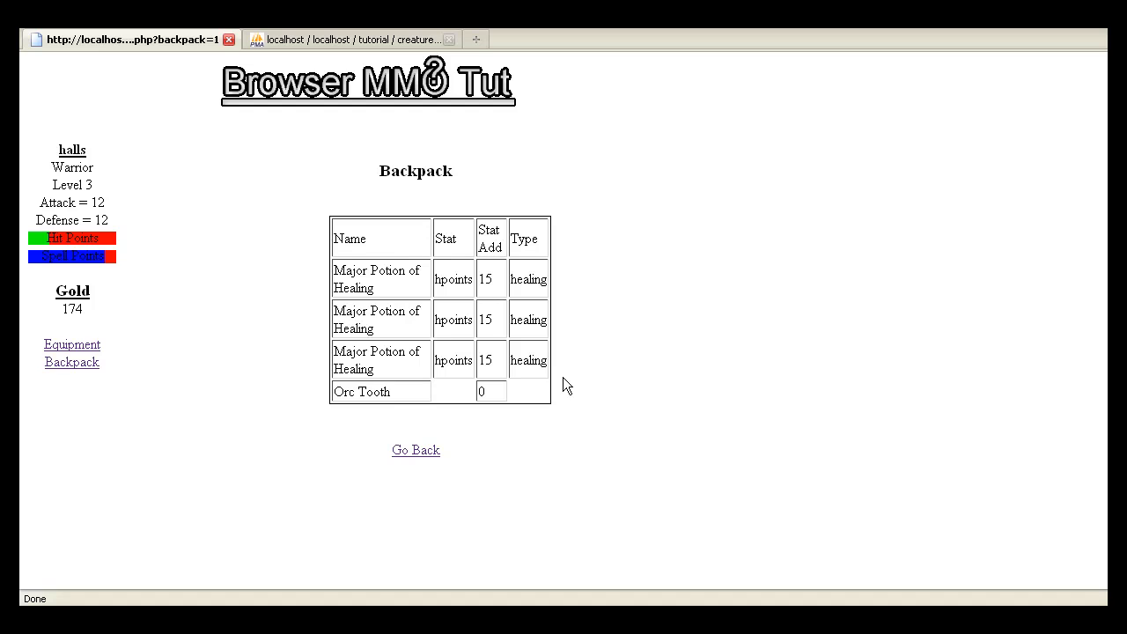
mouse_move(536, 398)
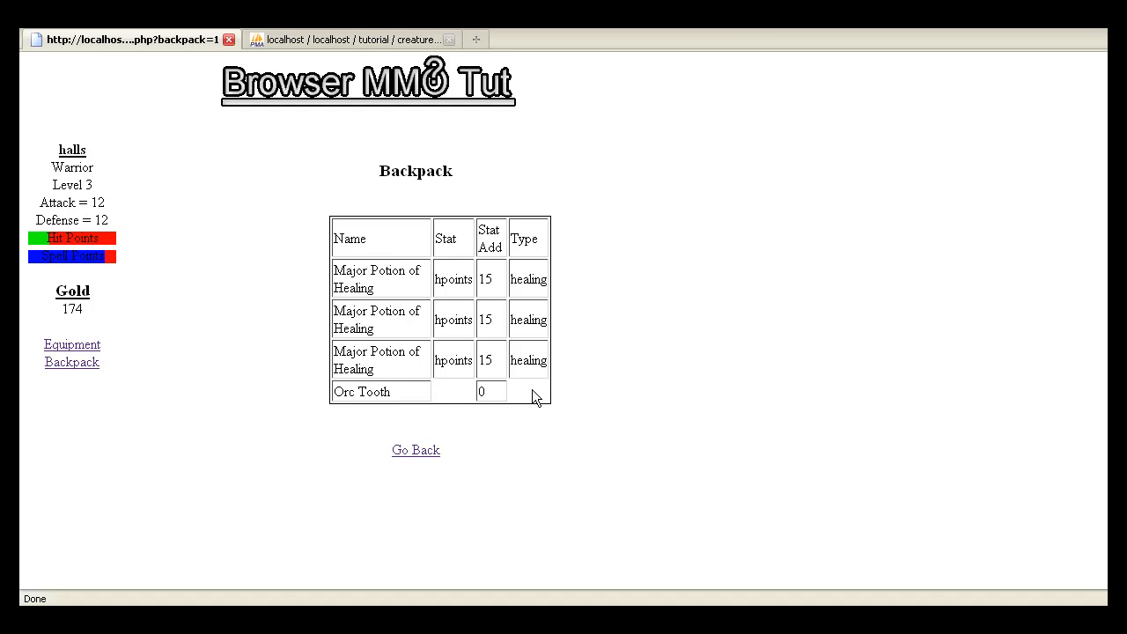
mouse_move(532, 377)
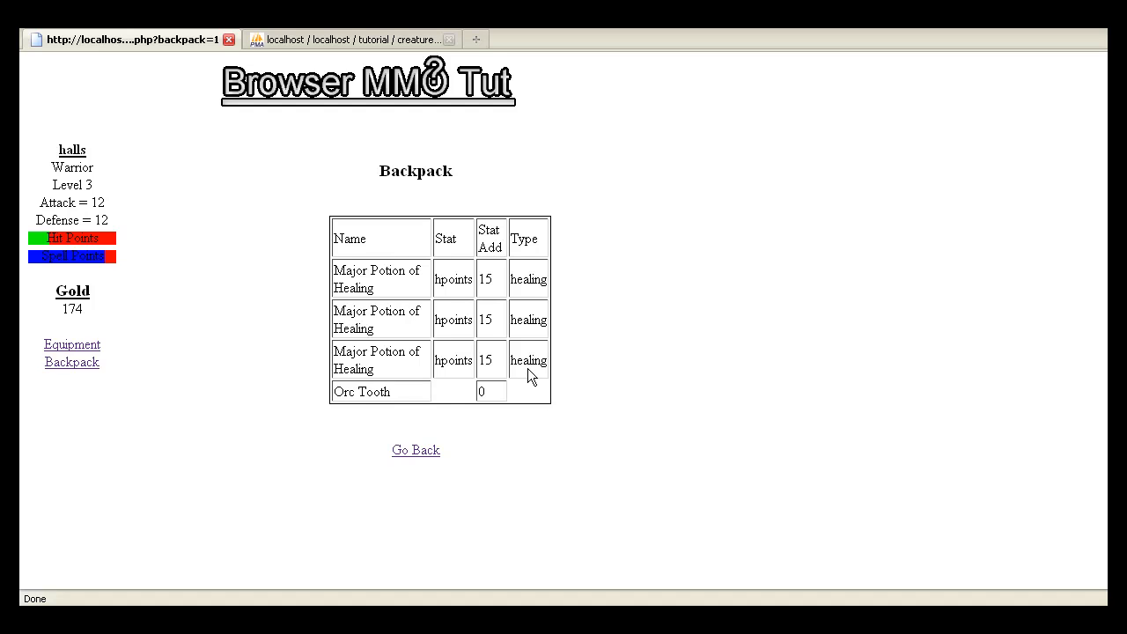
mouse_move(359, 454)
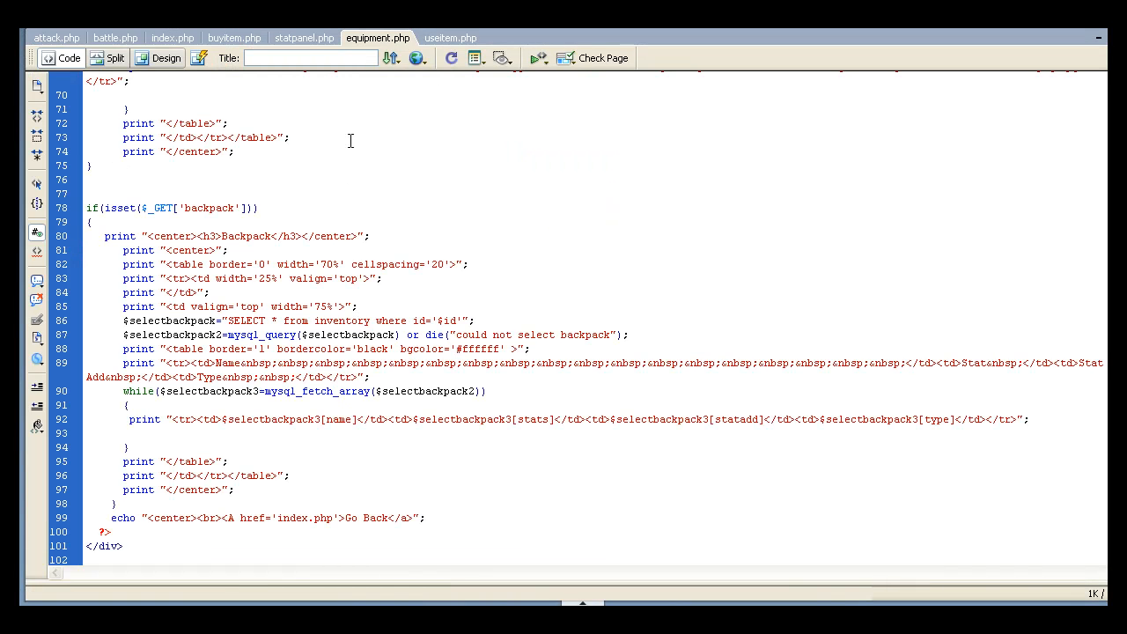
mouse_move(305, 39)
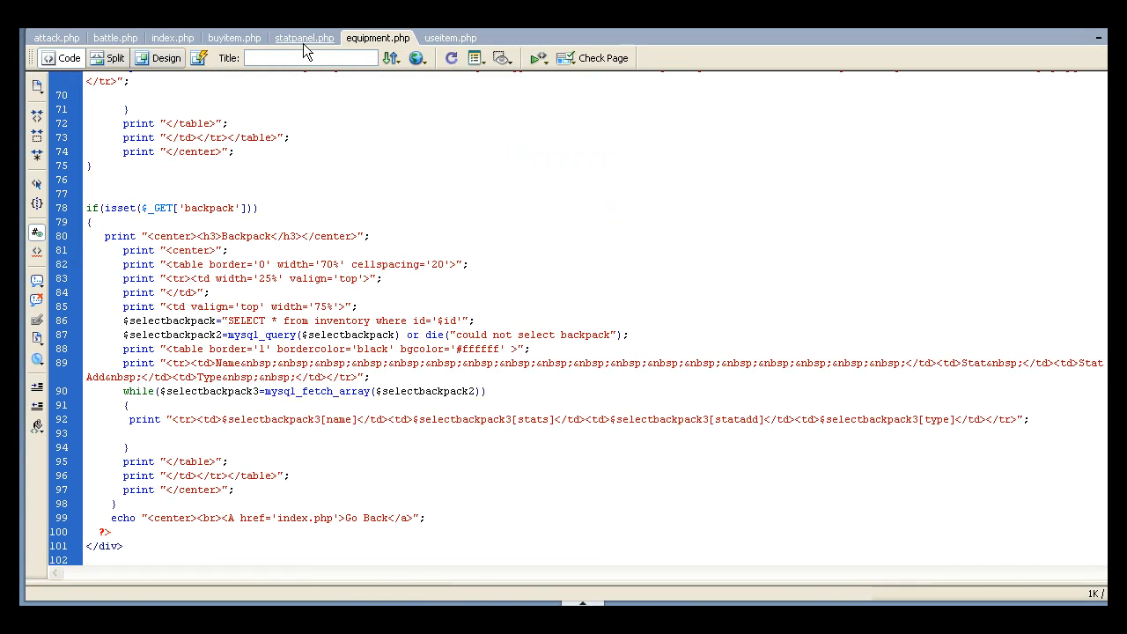
click(303, 37)
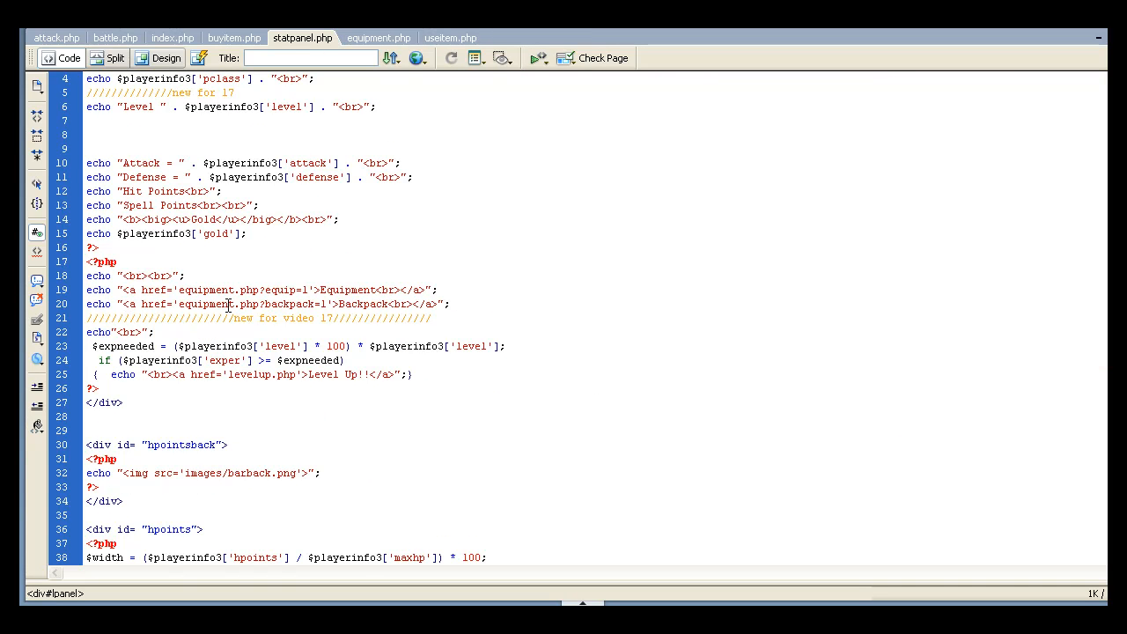
double_click(376, 303)
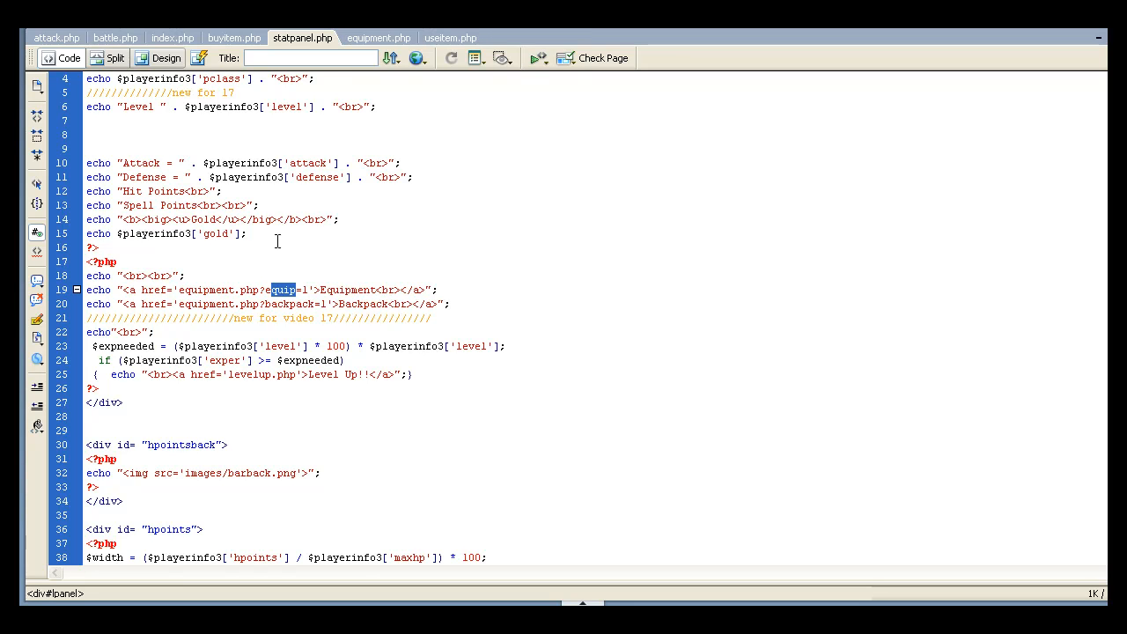
click(376, 39)
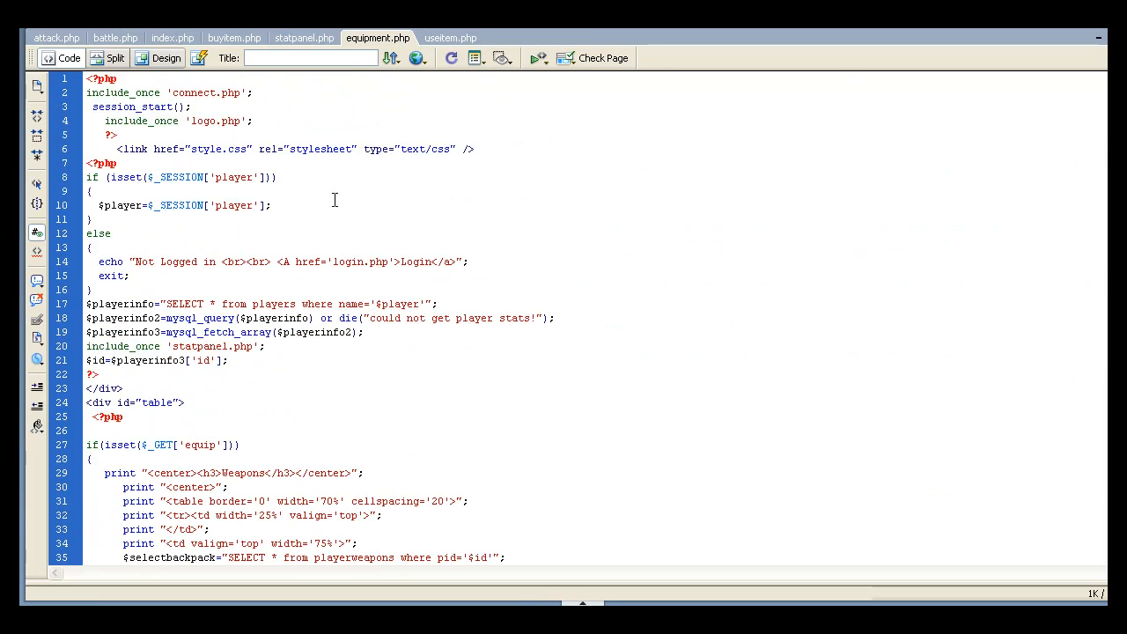
scroll(down, 3)
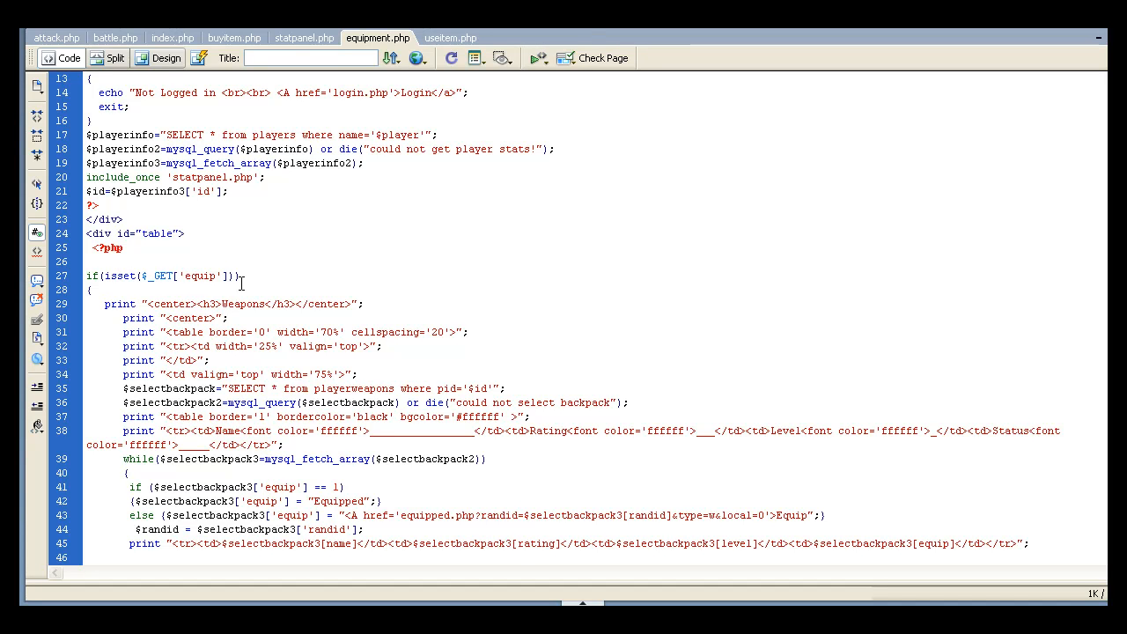
scroll(down, 3)
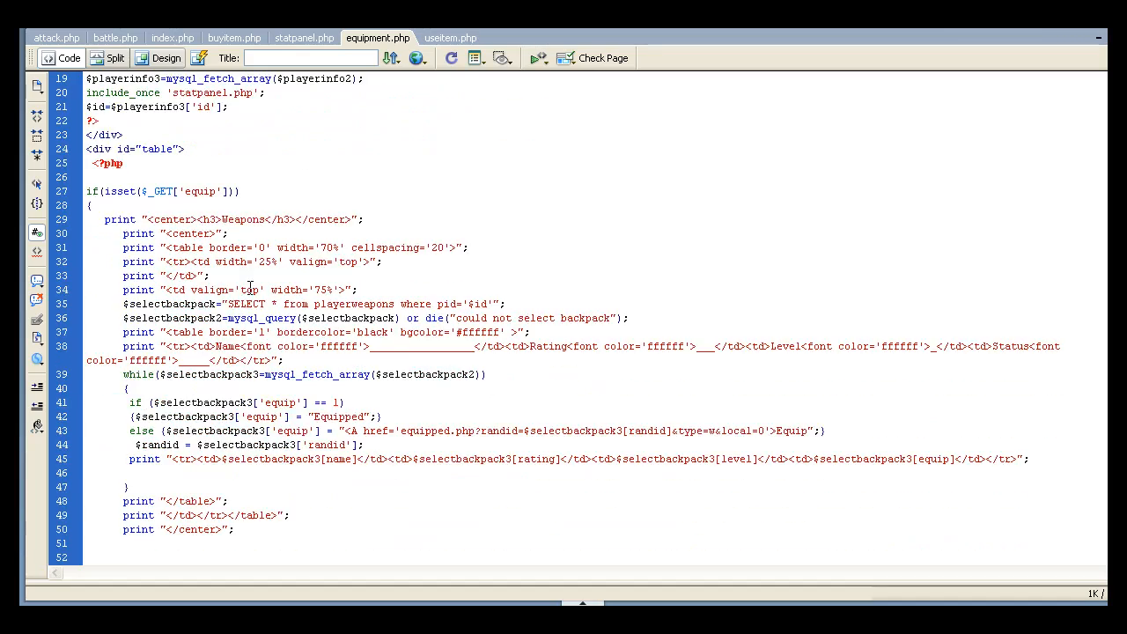
scroll(down, 3)
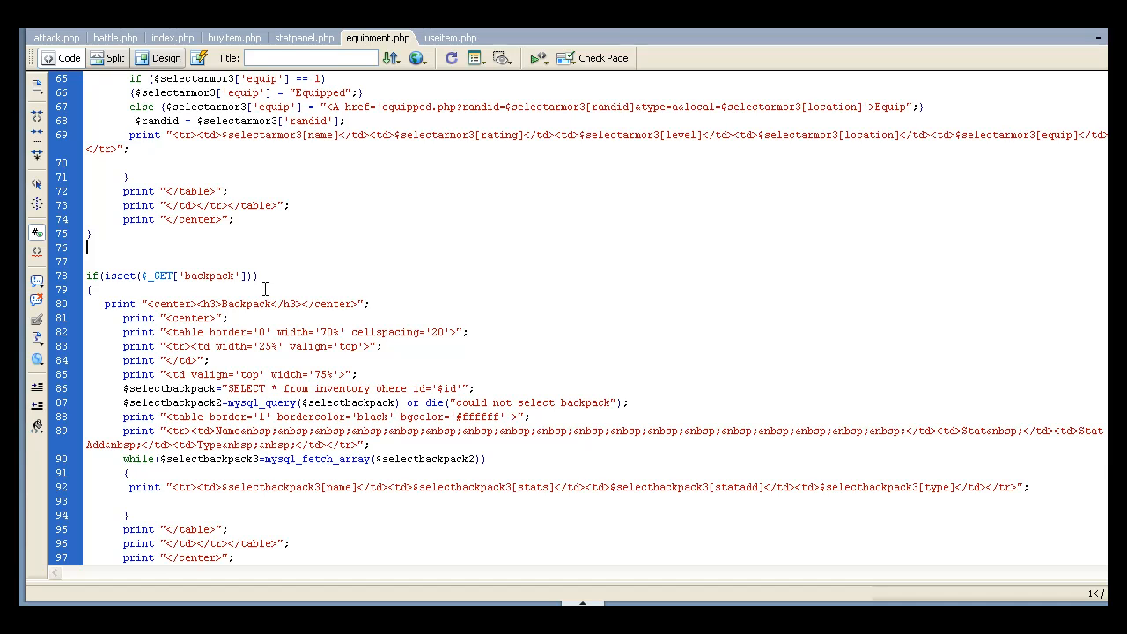
mouse_move(125, 278)
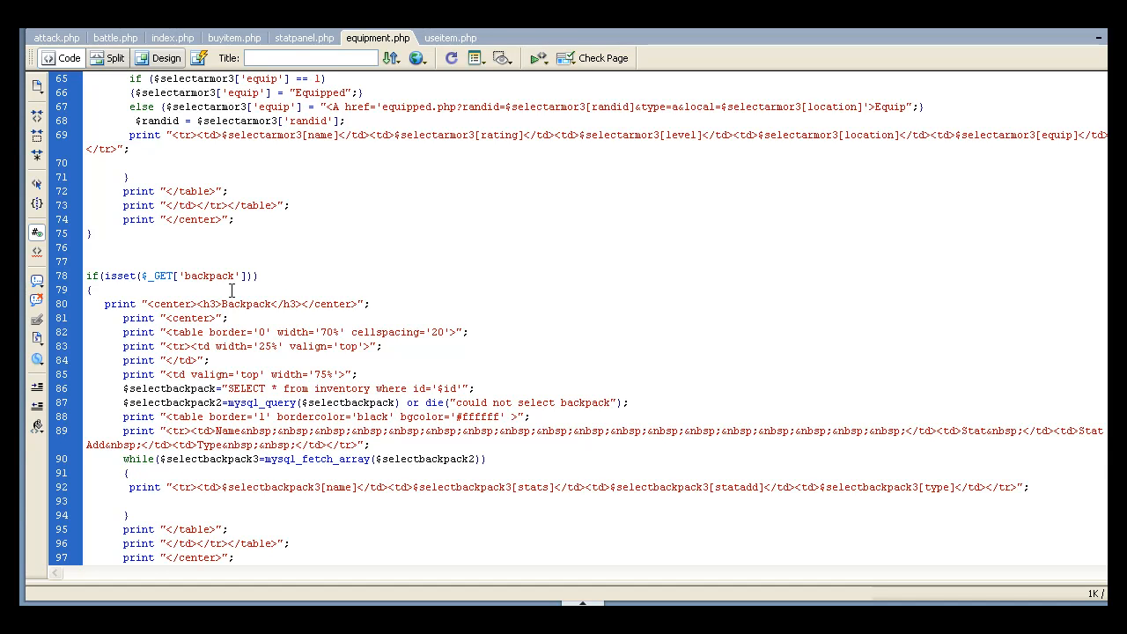
click(86, 247)
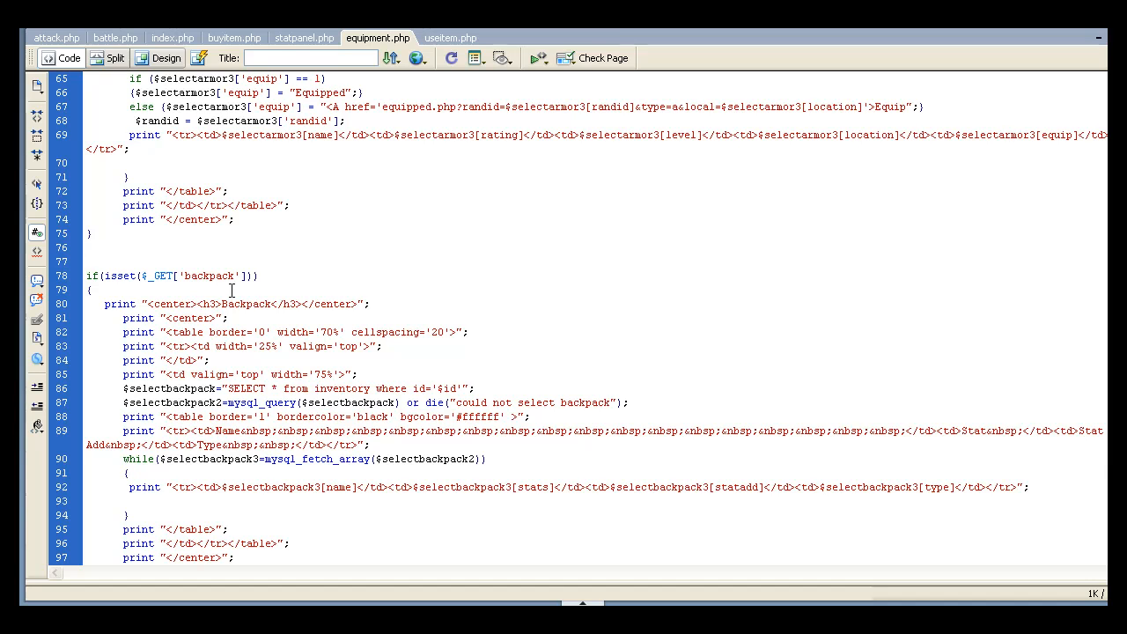
click(85, 246)
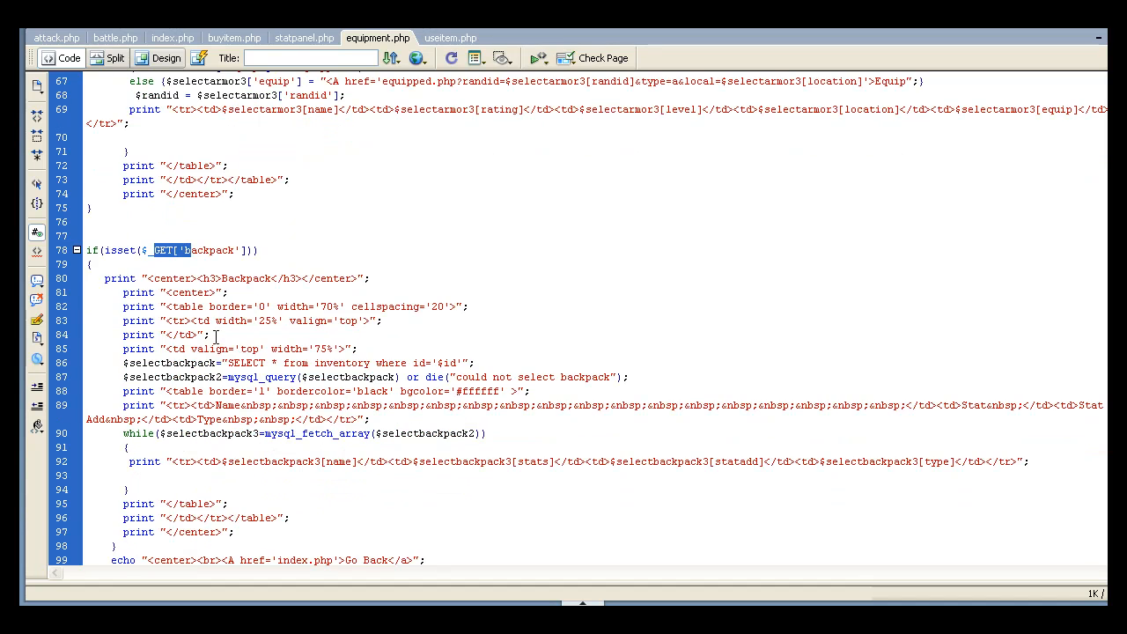
scroll(down, 3)
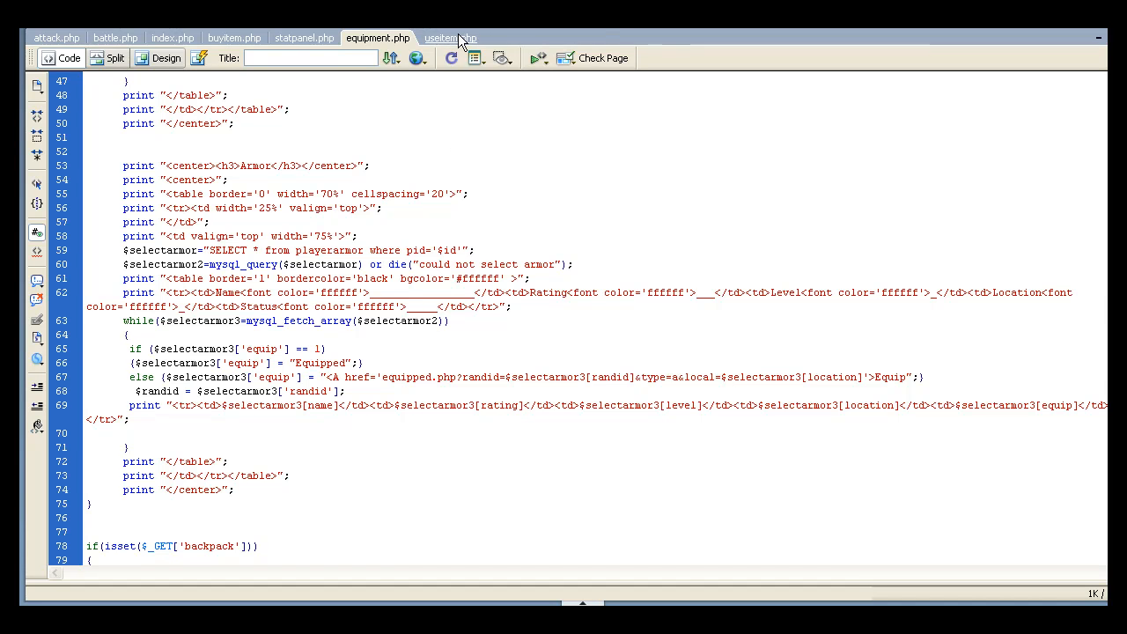
Start an arena battle against the orc in Firefox and bring up the Use Item list.
click(448, 37)
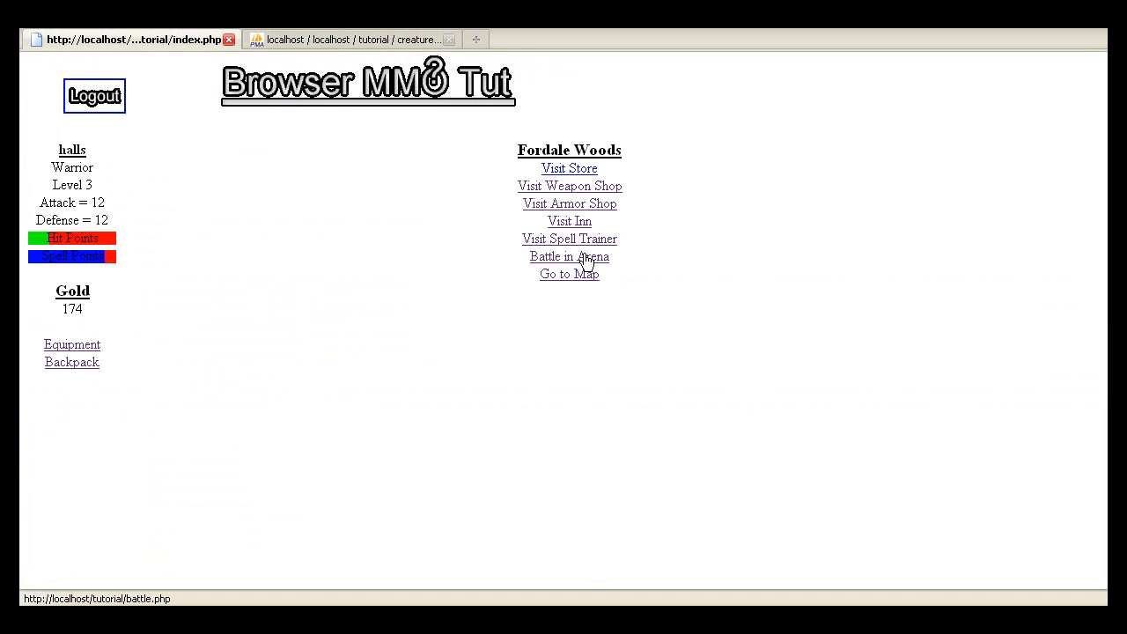
click(569, 257)
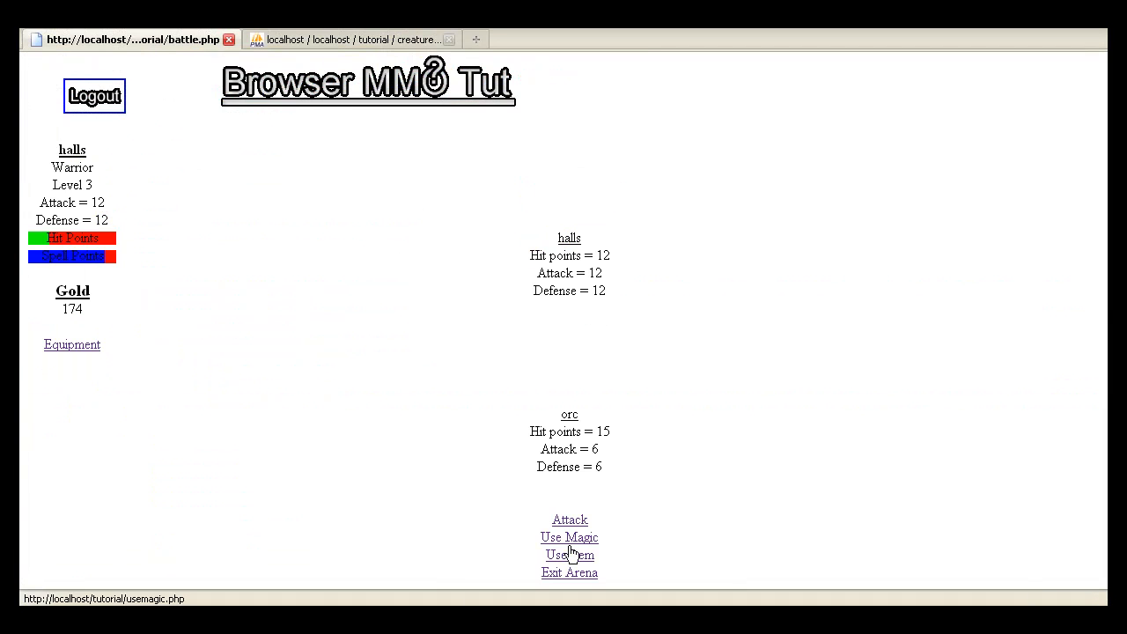
click(568, 555)
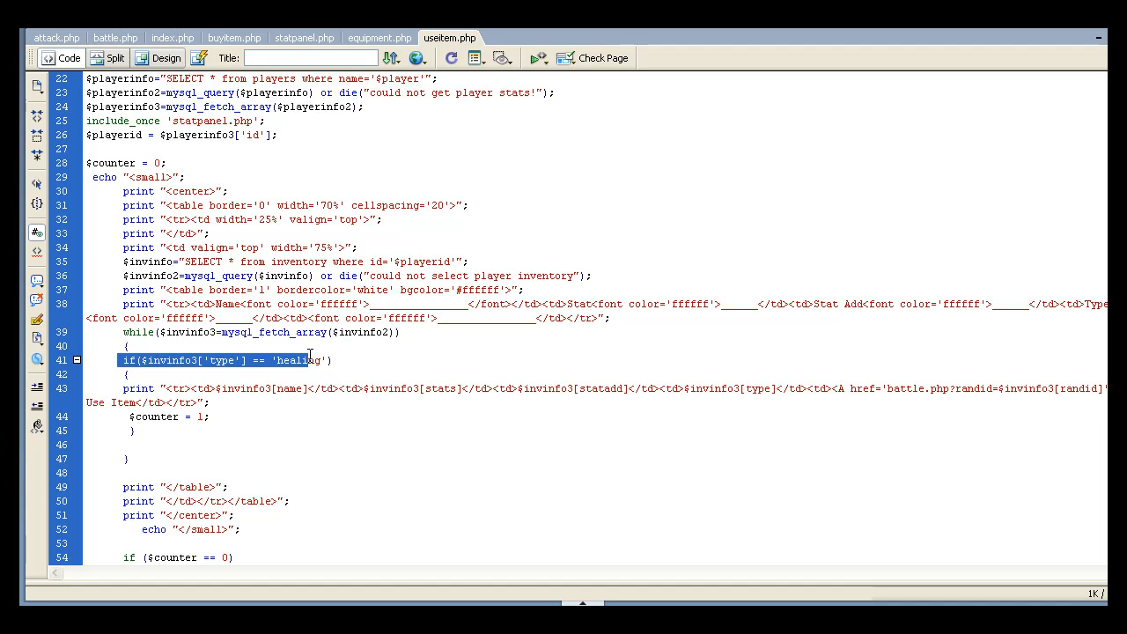
mouse_move(247, 368)
text( && )
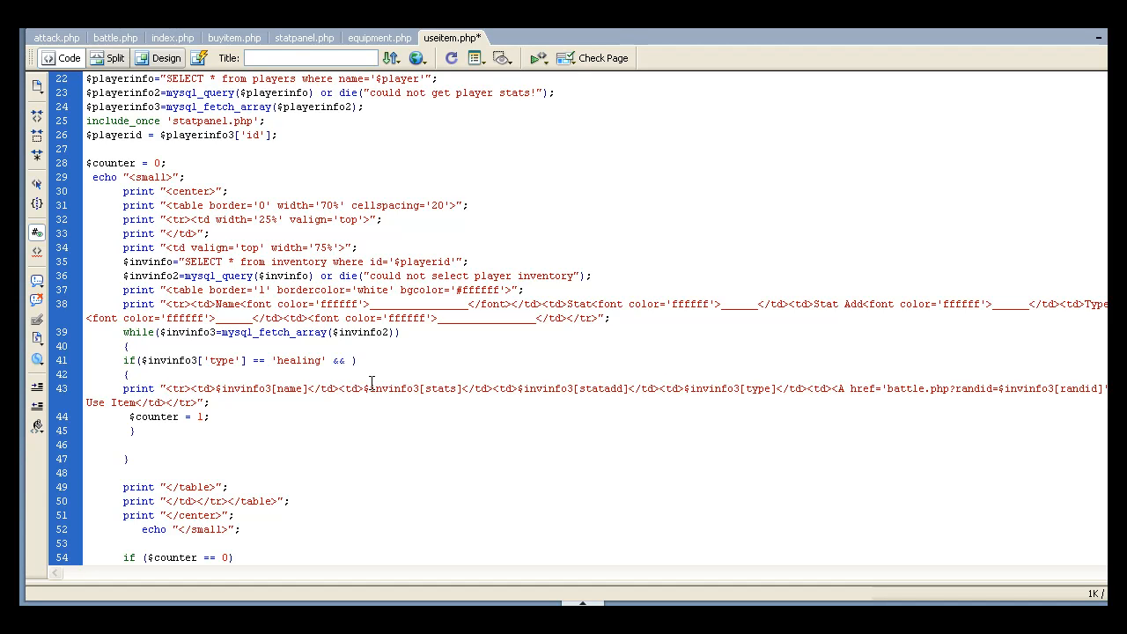
Change the useitem.php condition to accept items of type 'healing' || 'combat'.
double_click(158, 360)
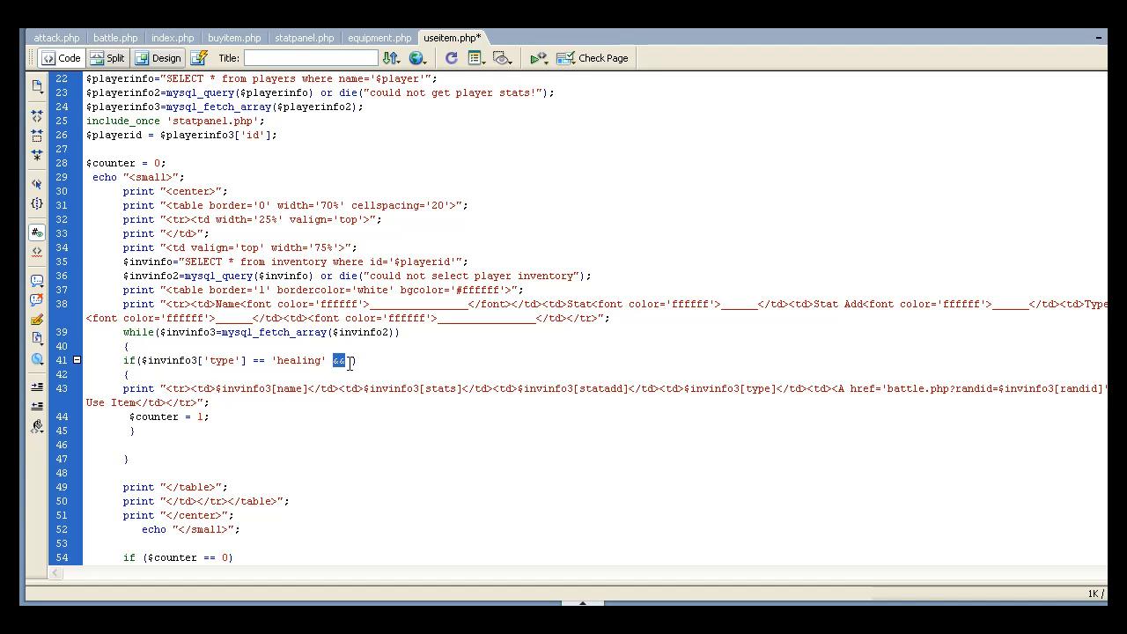
text(||)
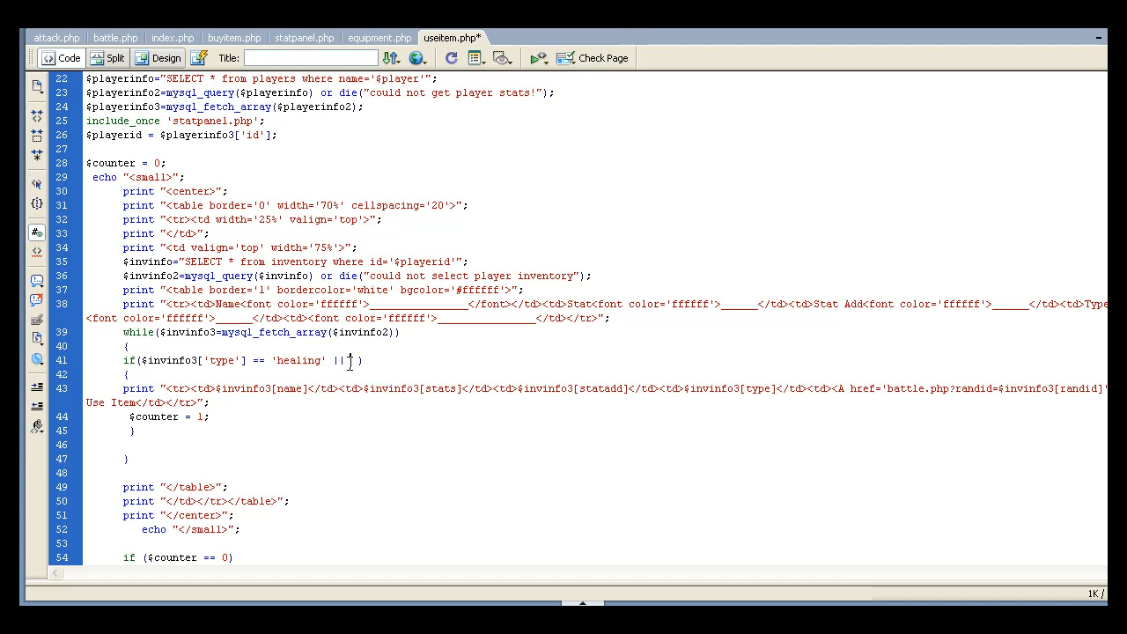
text($invinfo3['type'] == 'healing')
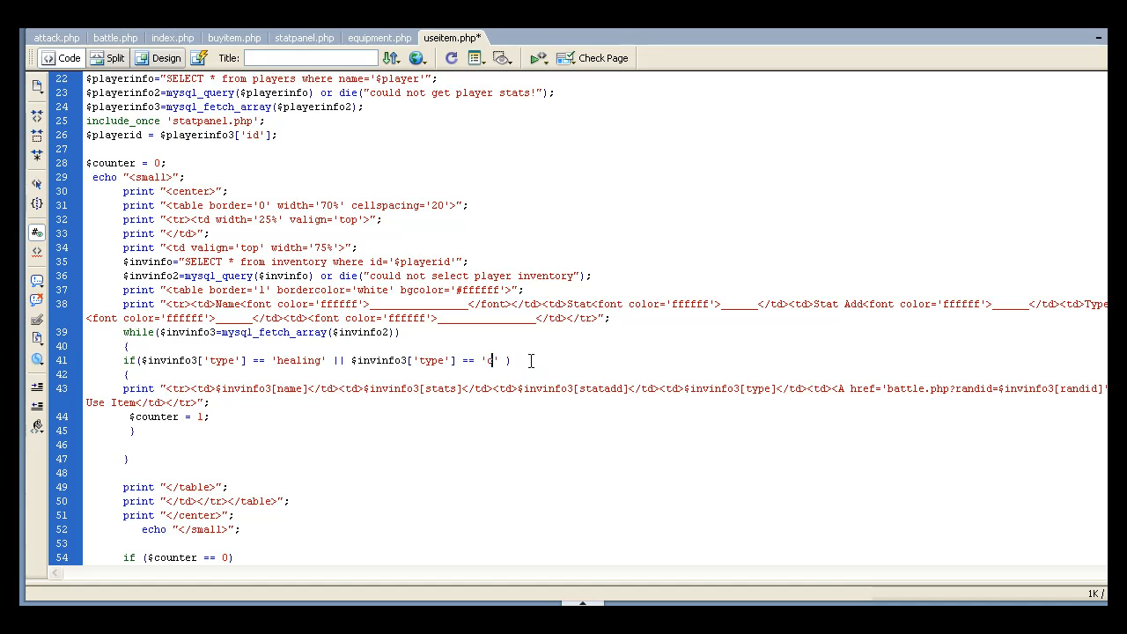
text(ombat)
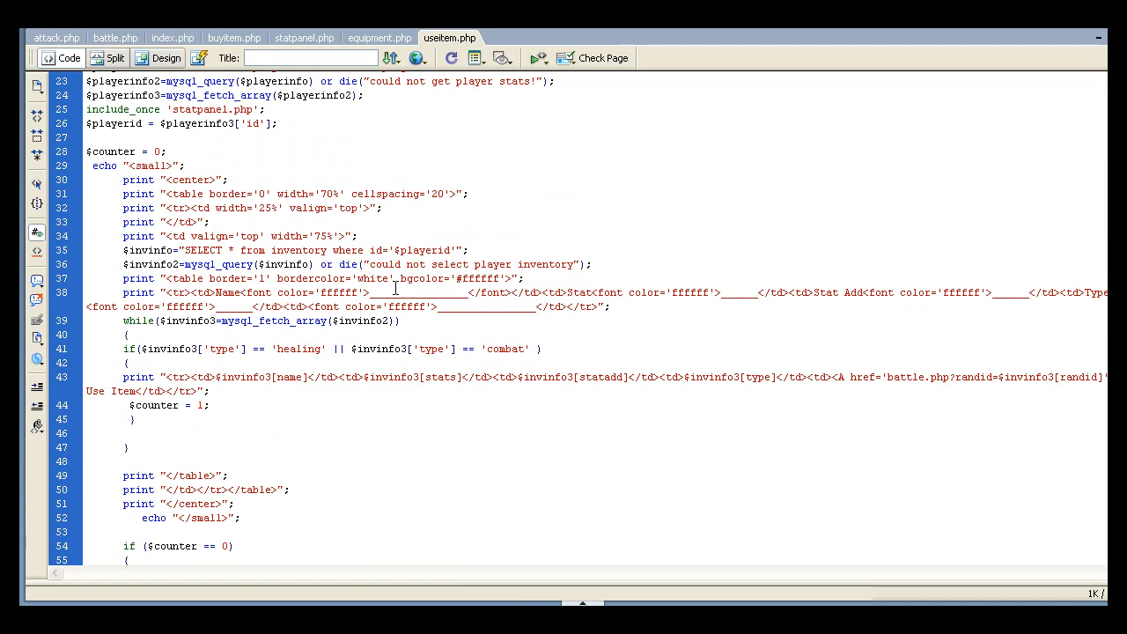
click(523, 348)
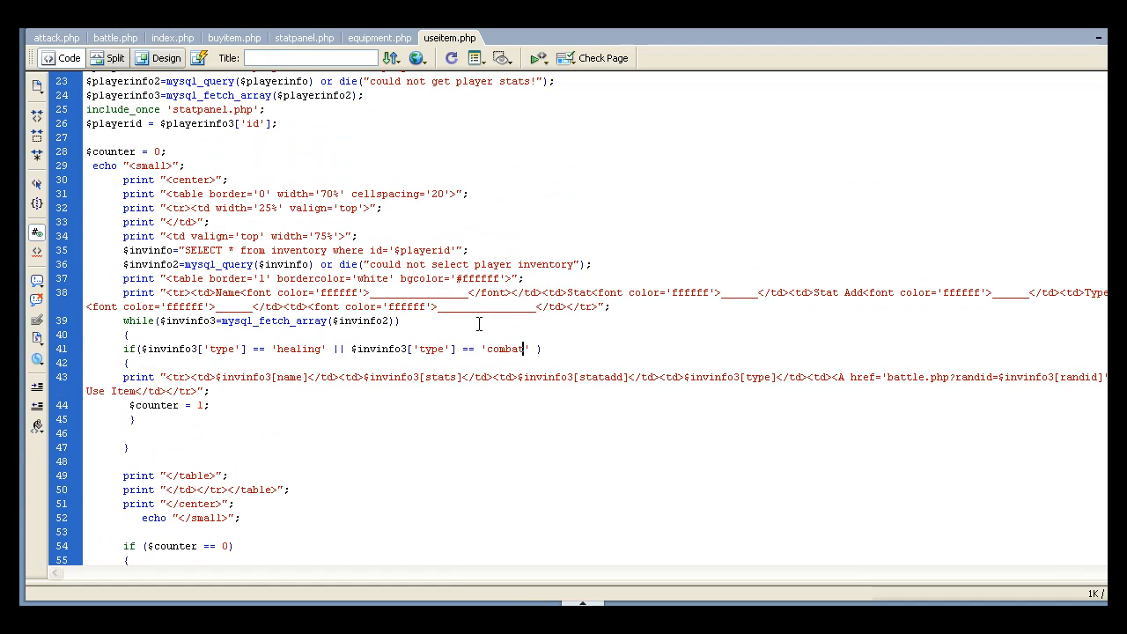